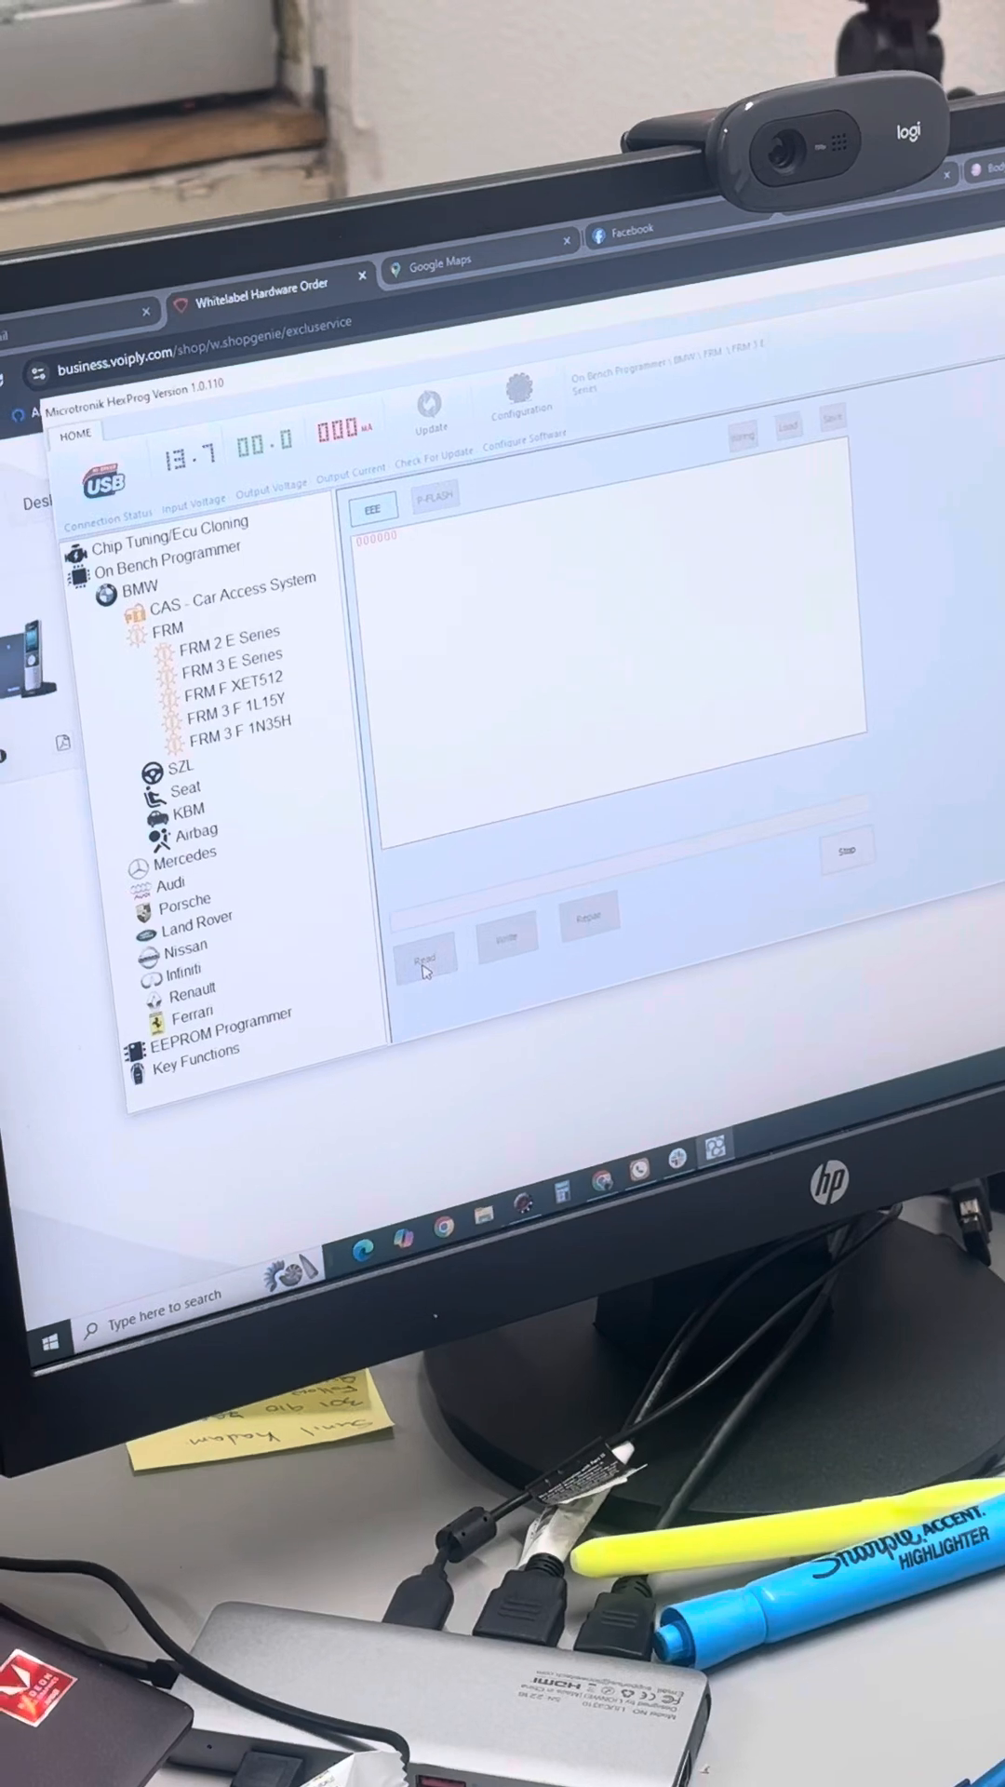
Attempt to read the EEE memory twice, getting a partition error.
{"action": "left_click", "coordinate": [429, 957]}
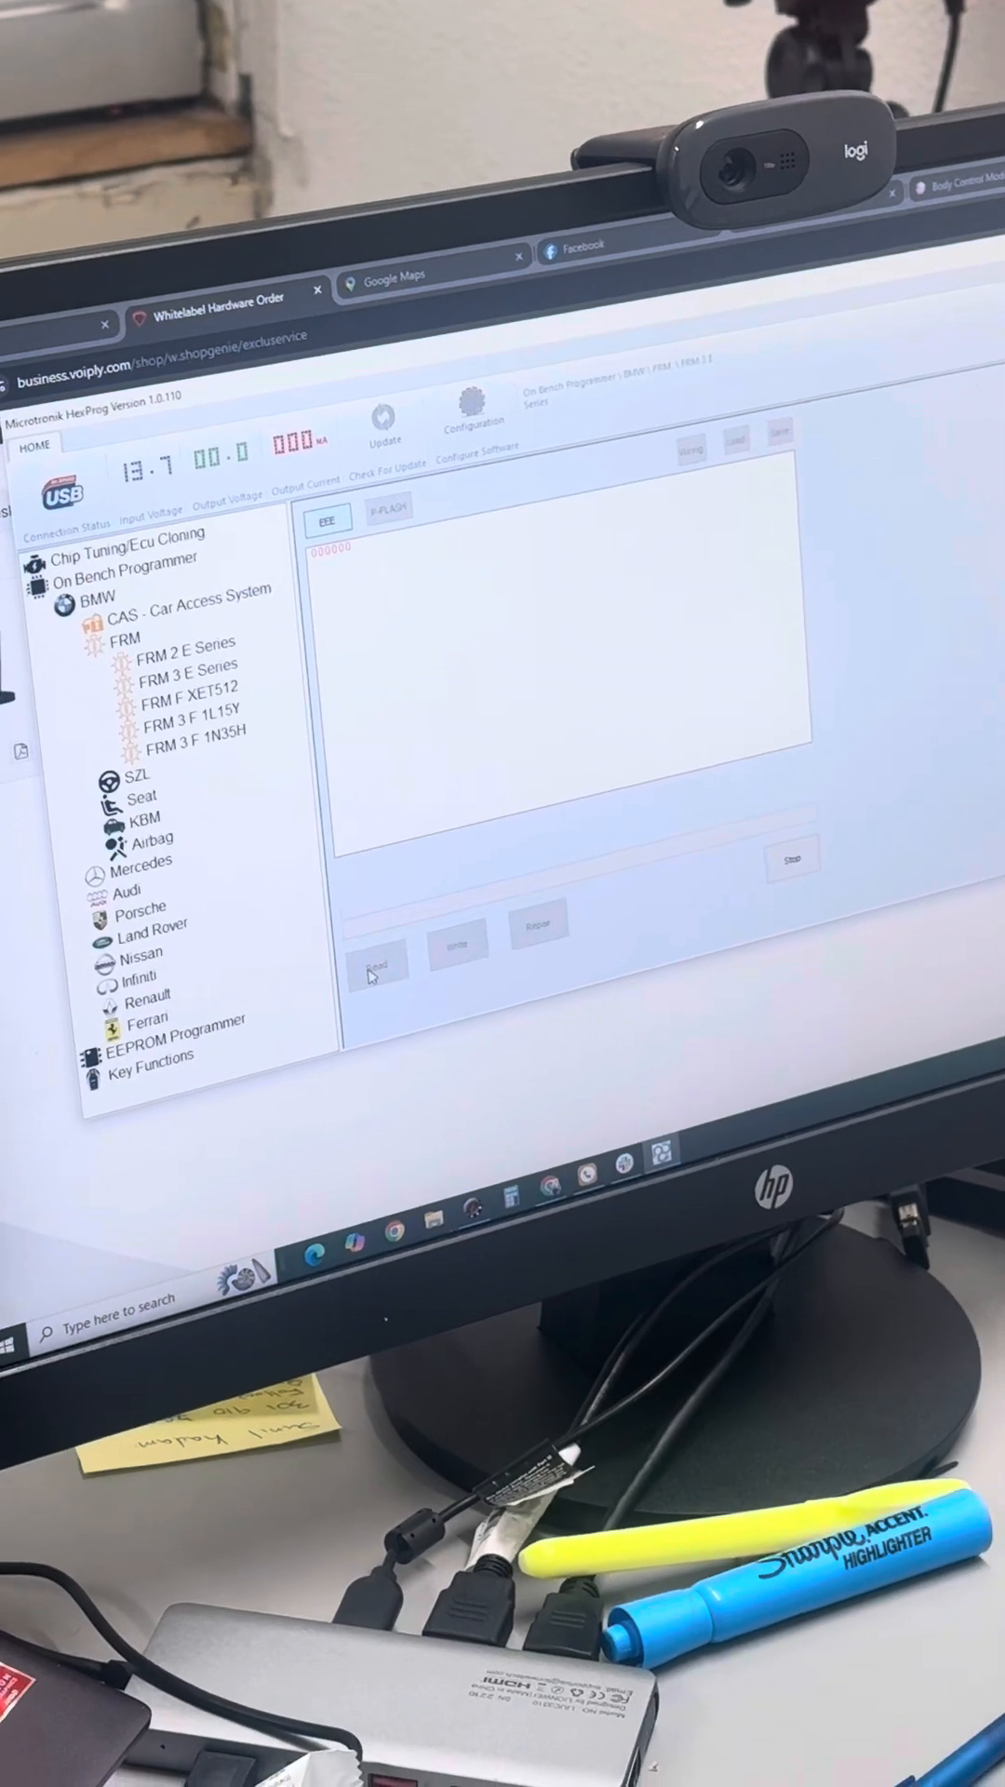
{"action": "left_click", "coordinate": [378, 962]}
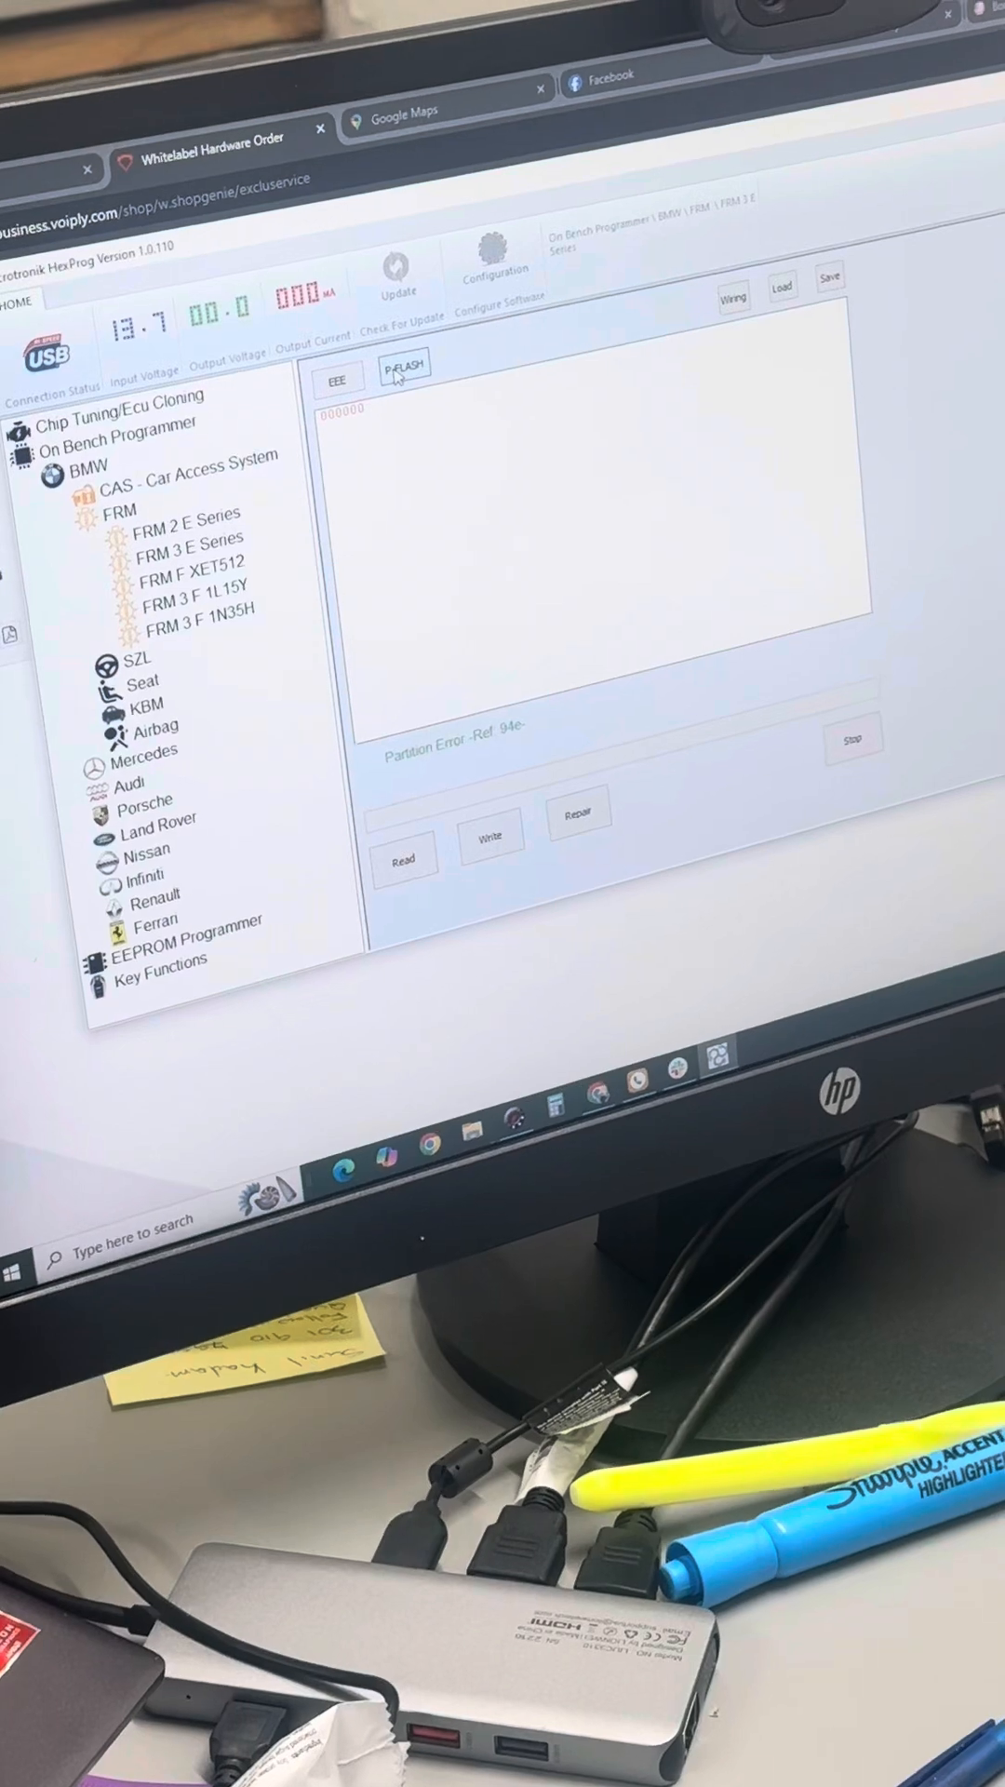
Read the P-FLASH partition of the FRM module to 100%.
{"action": "left_click", "coordinate": [404, 856]}
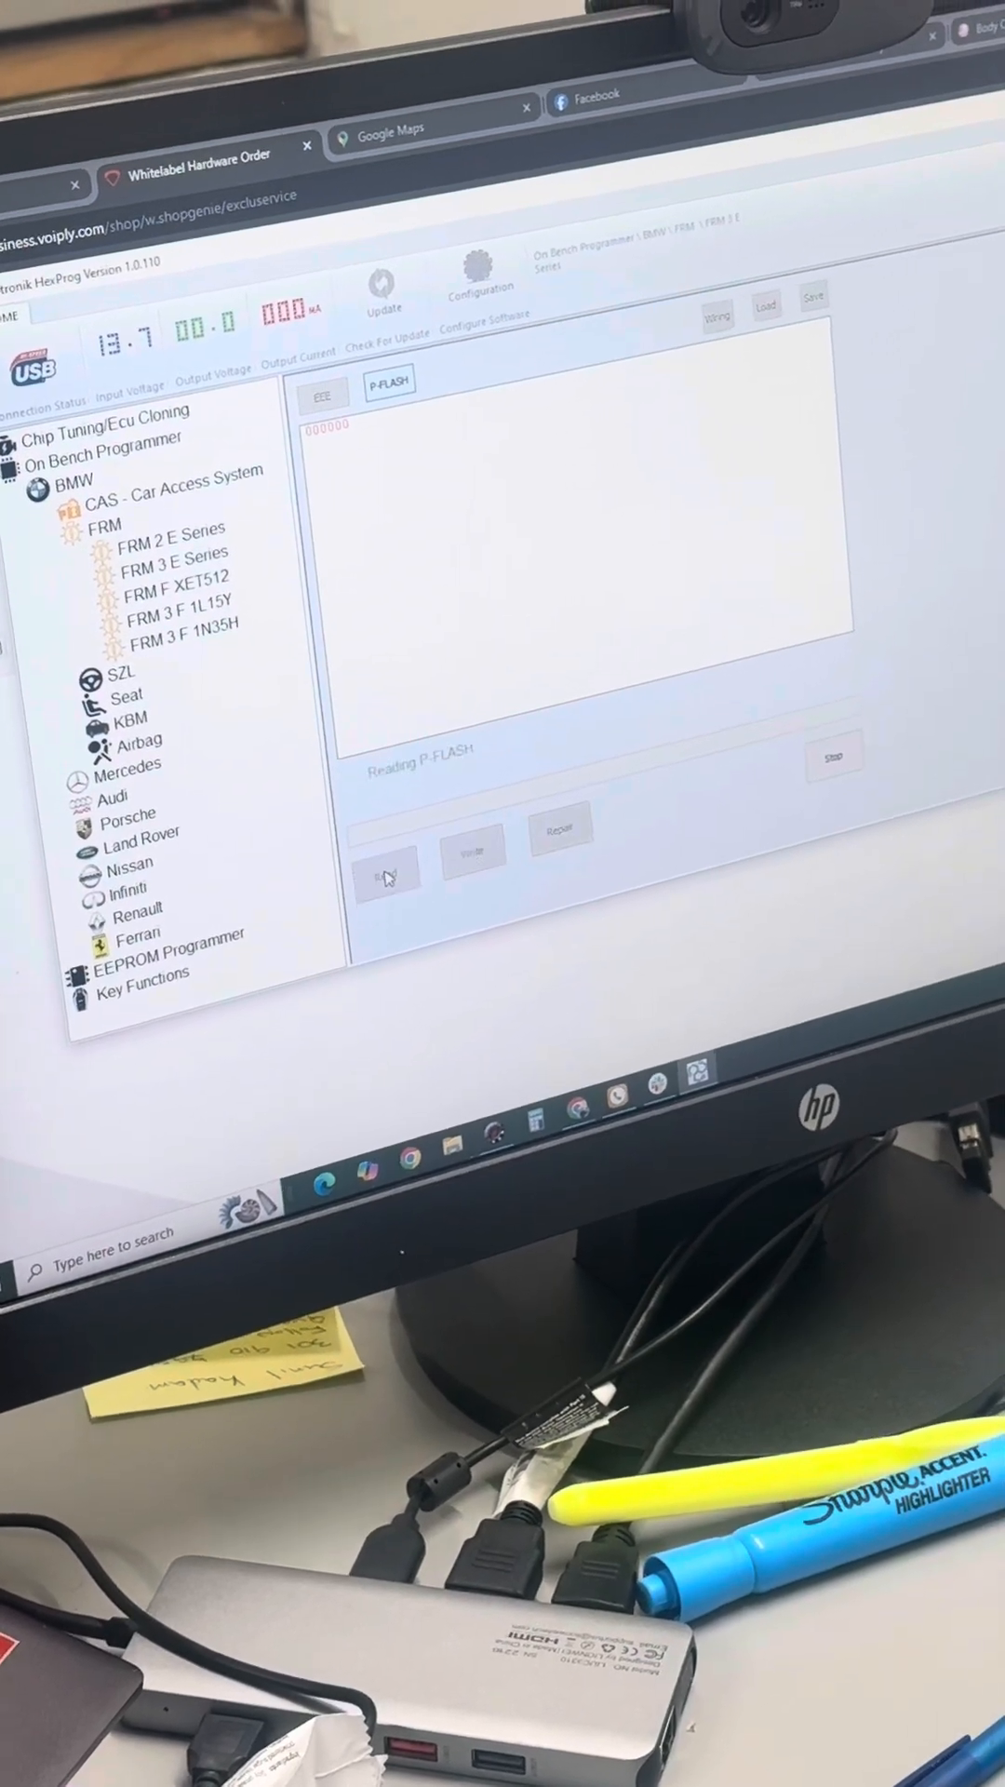
{"action": "left_click", "coordinate": [387, 875]}
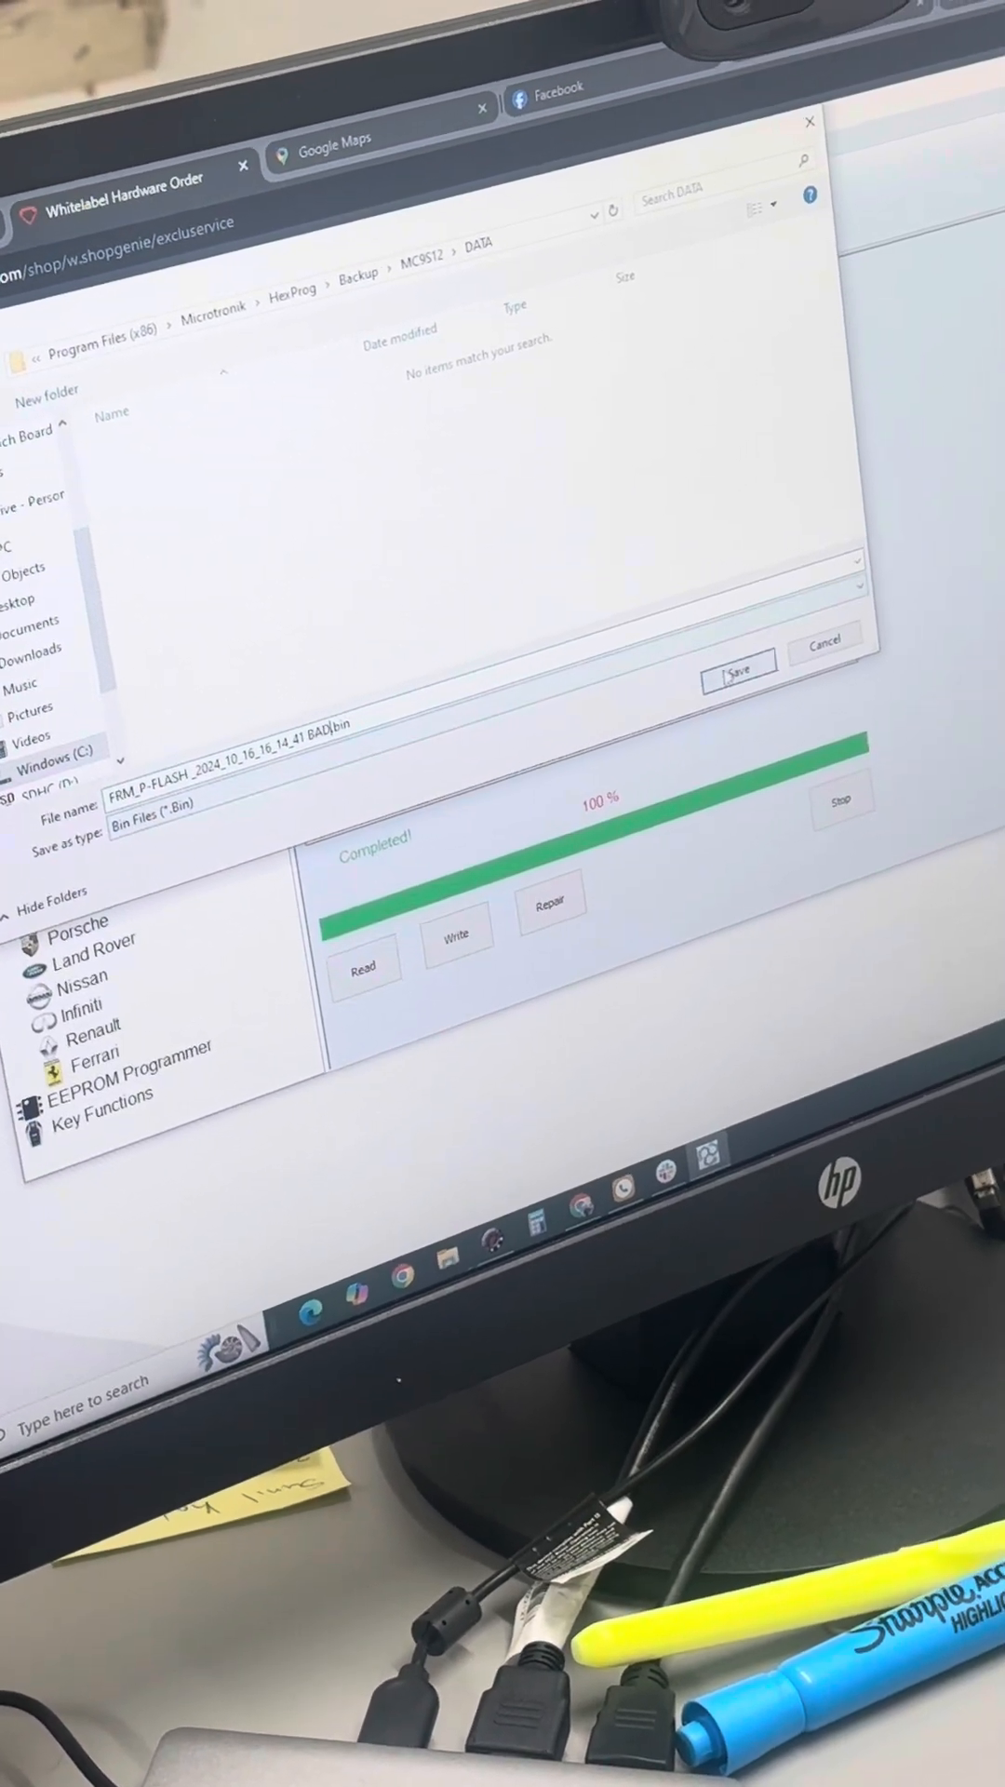
Save the P-FLASH dump as the BAD file and repair the FRM EEPROM data.
{"action": "left_click", "coordinate": [740, 670]}
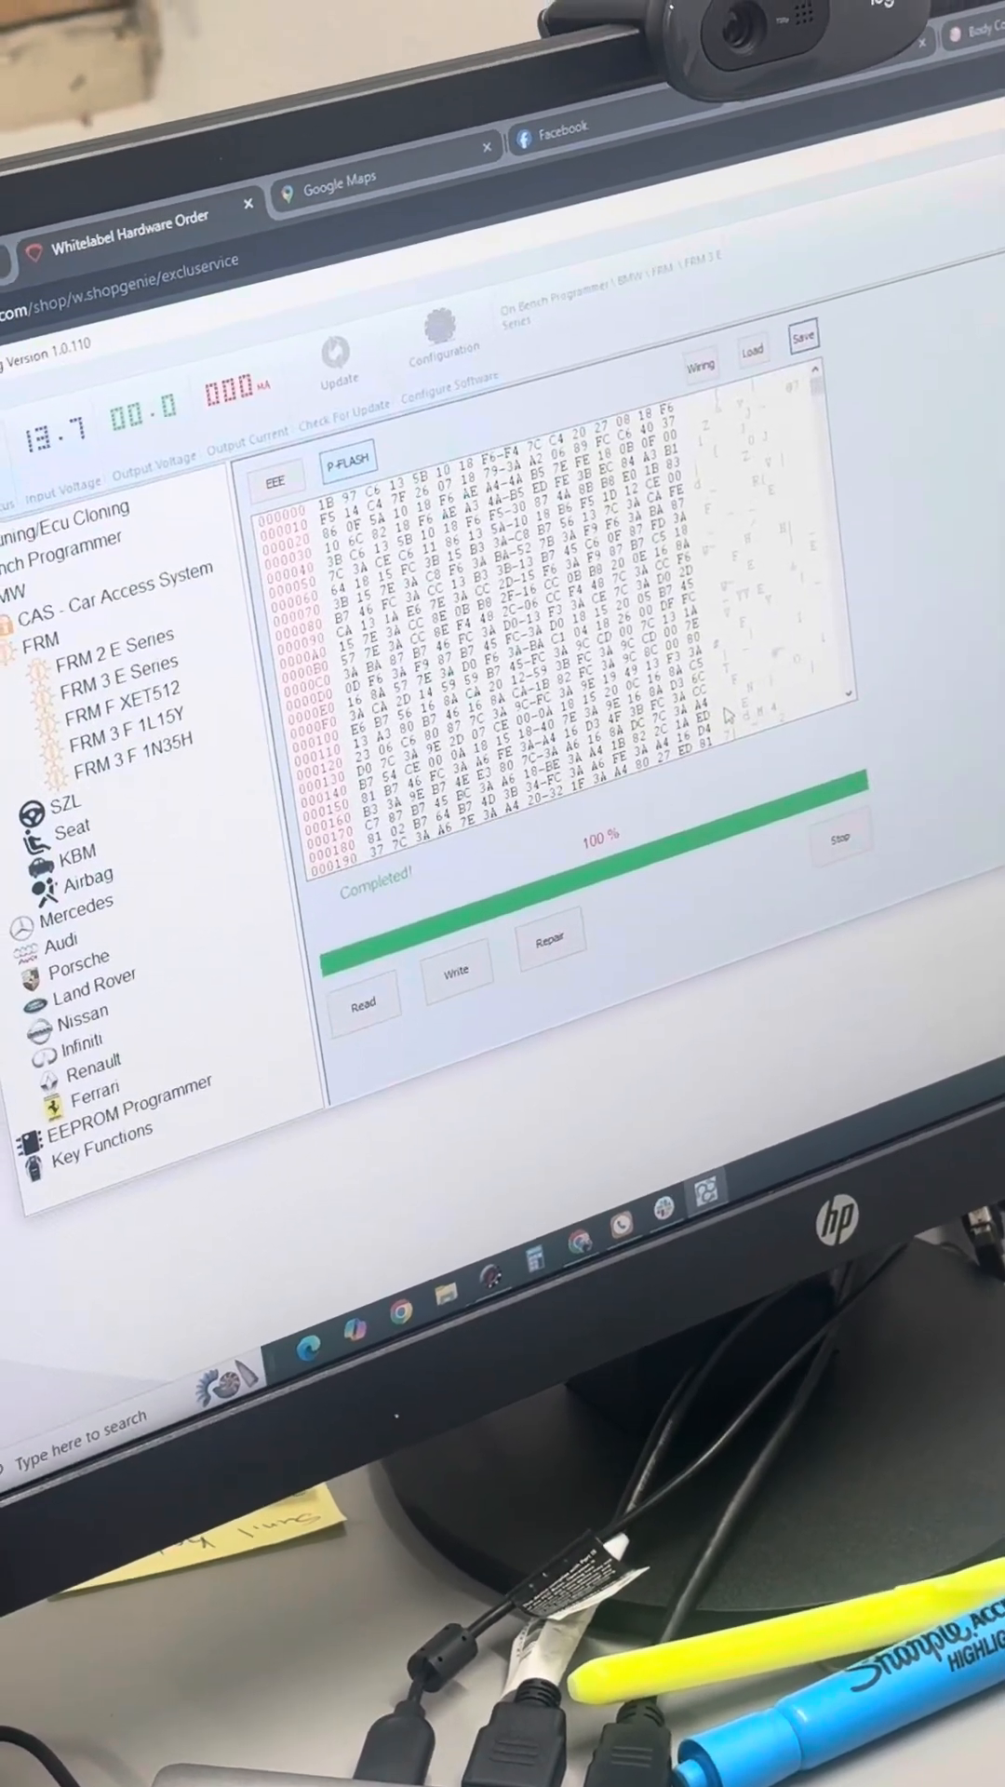
{"action": "left_click", "coordinate": [555, 940]}
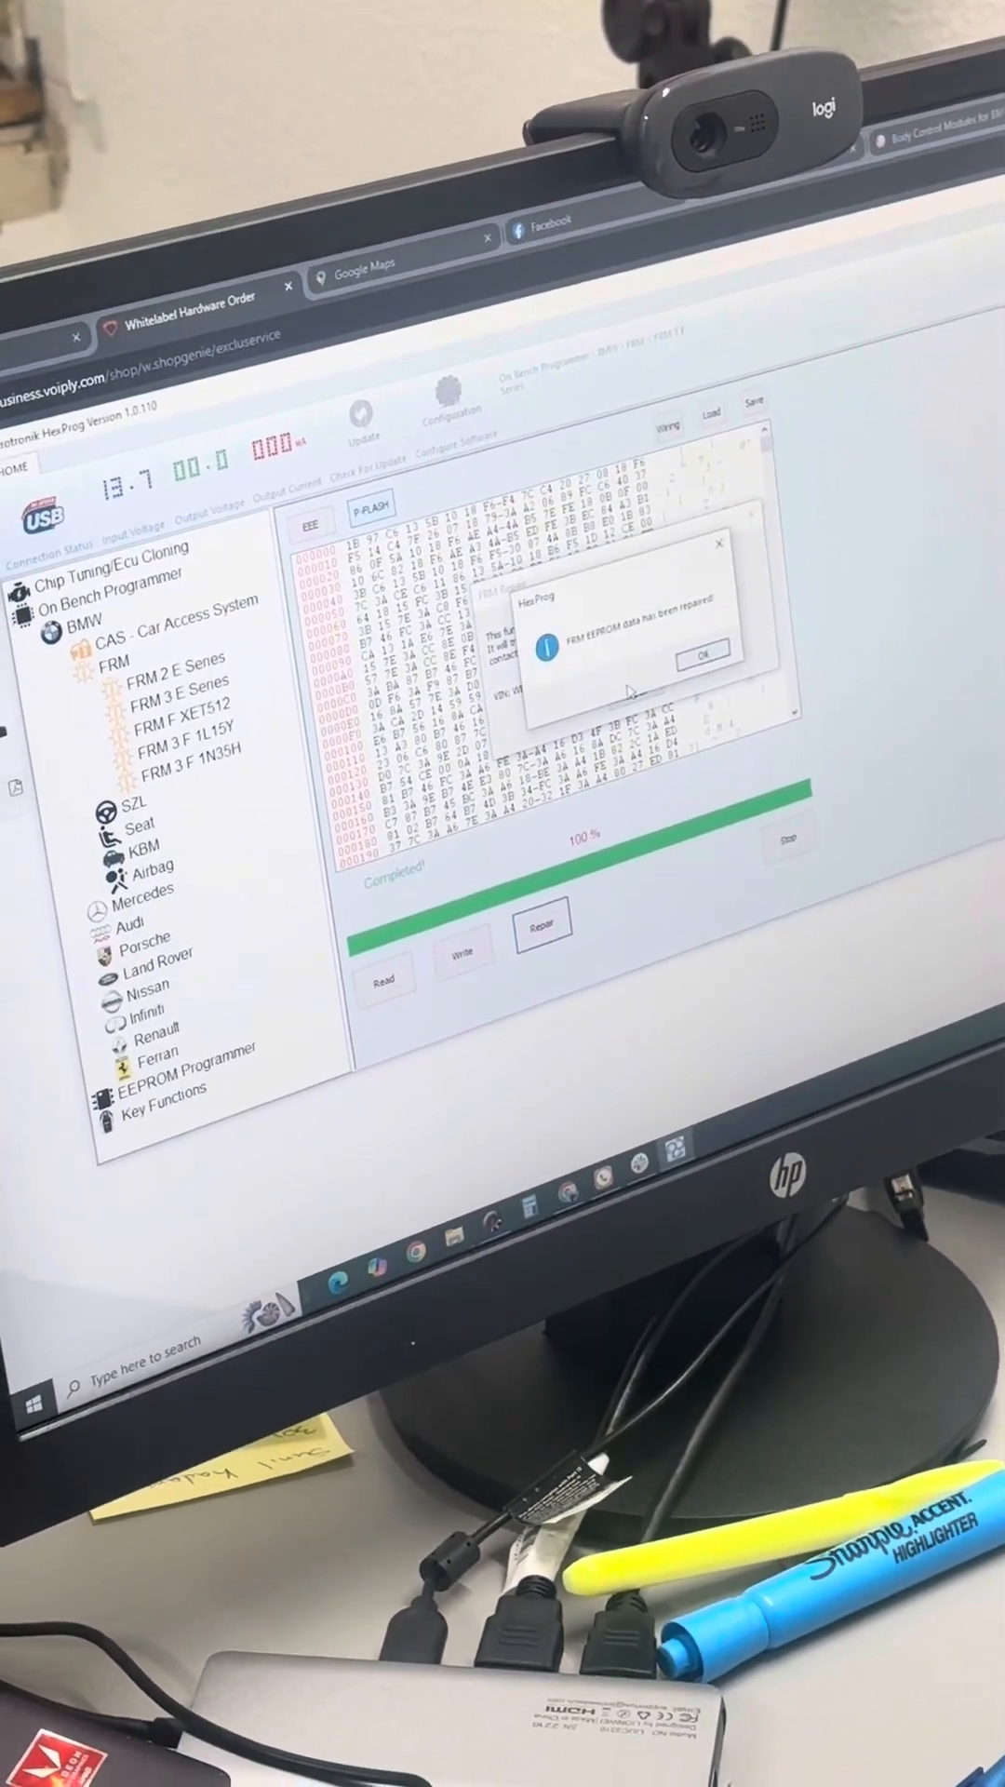
Acknowledge the repaired message and close the FRM Repair window.
{"action": "left_click", "coordinate": [702, 653]}
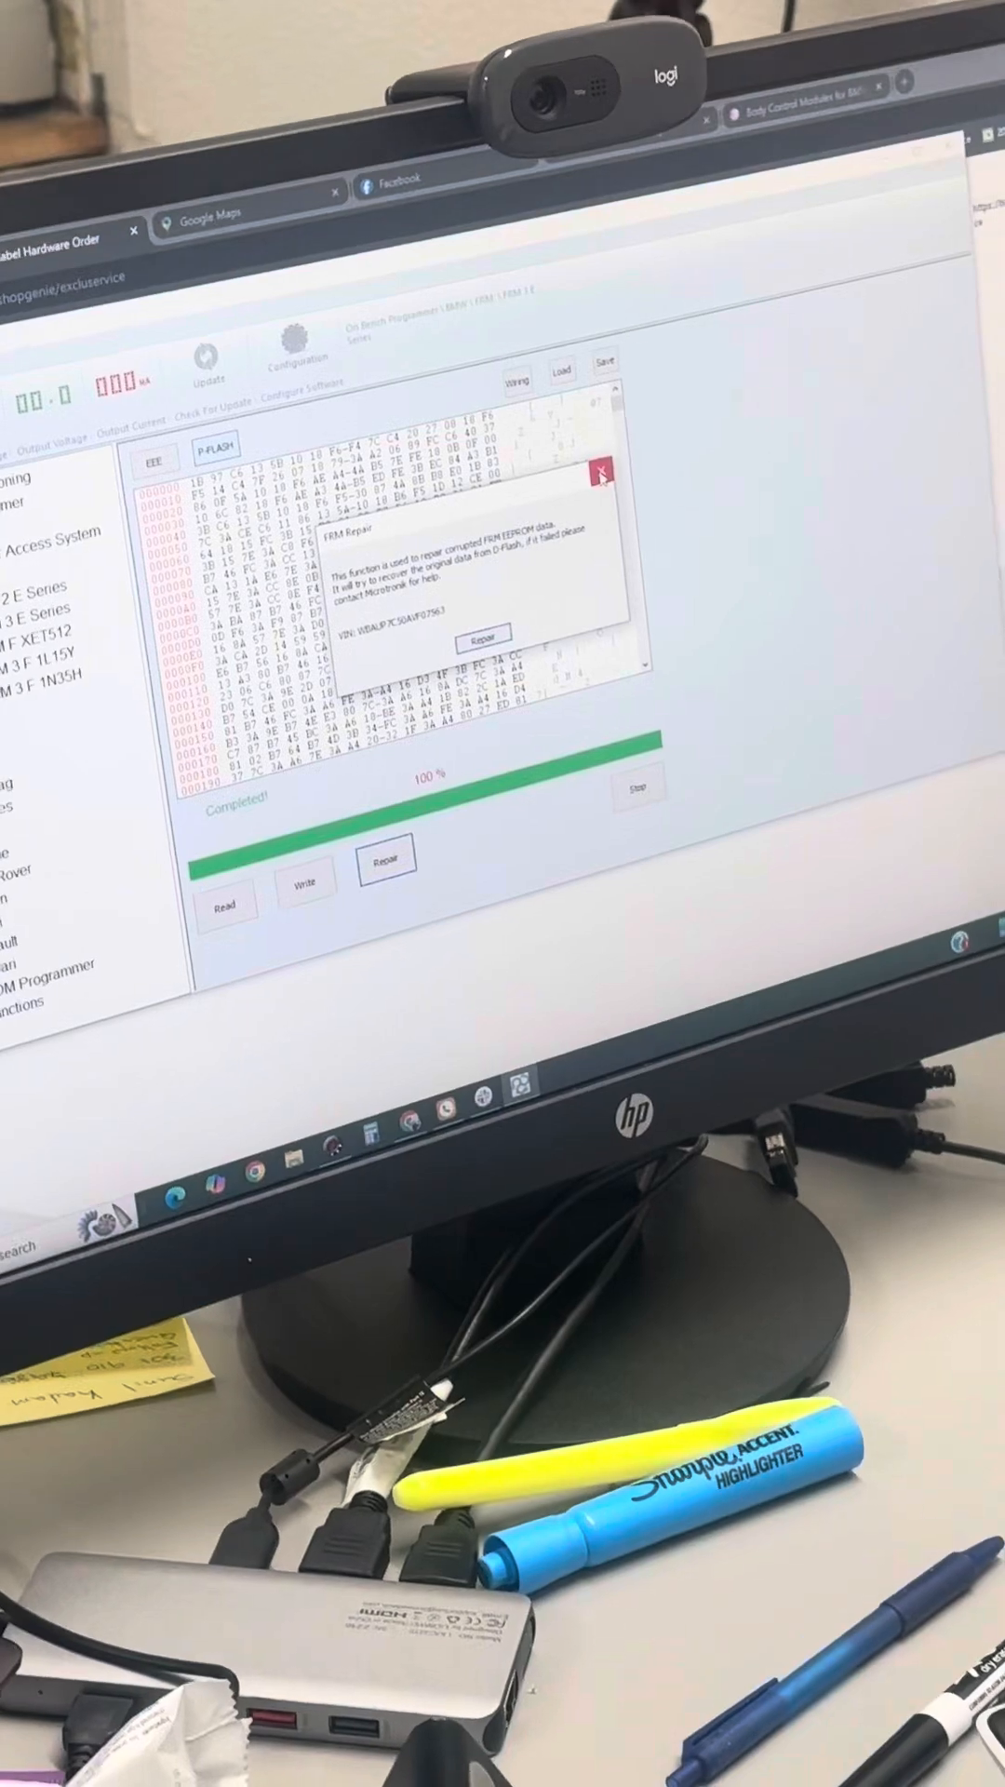
{"action": "left_click", "coordinate": [601, 471]}
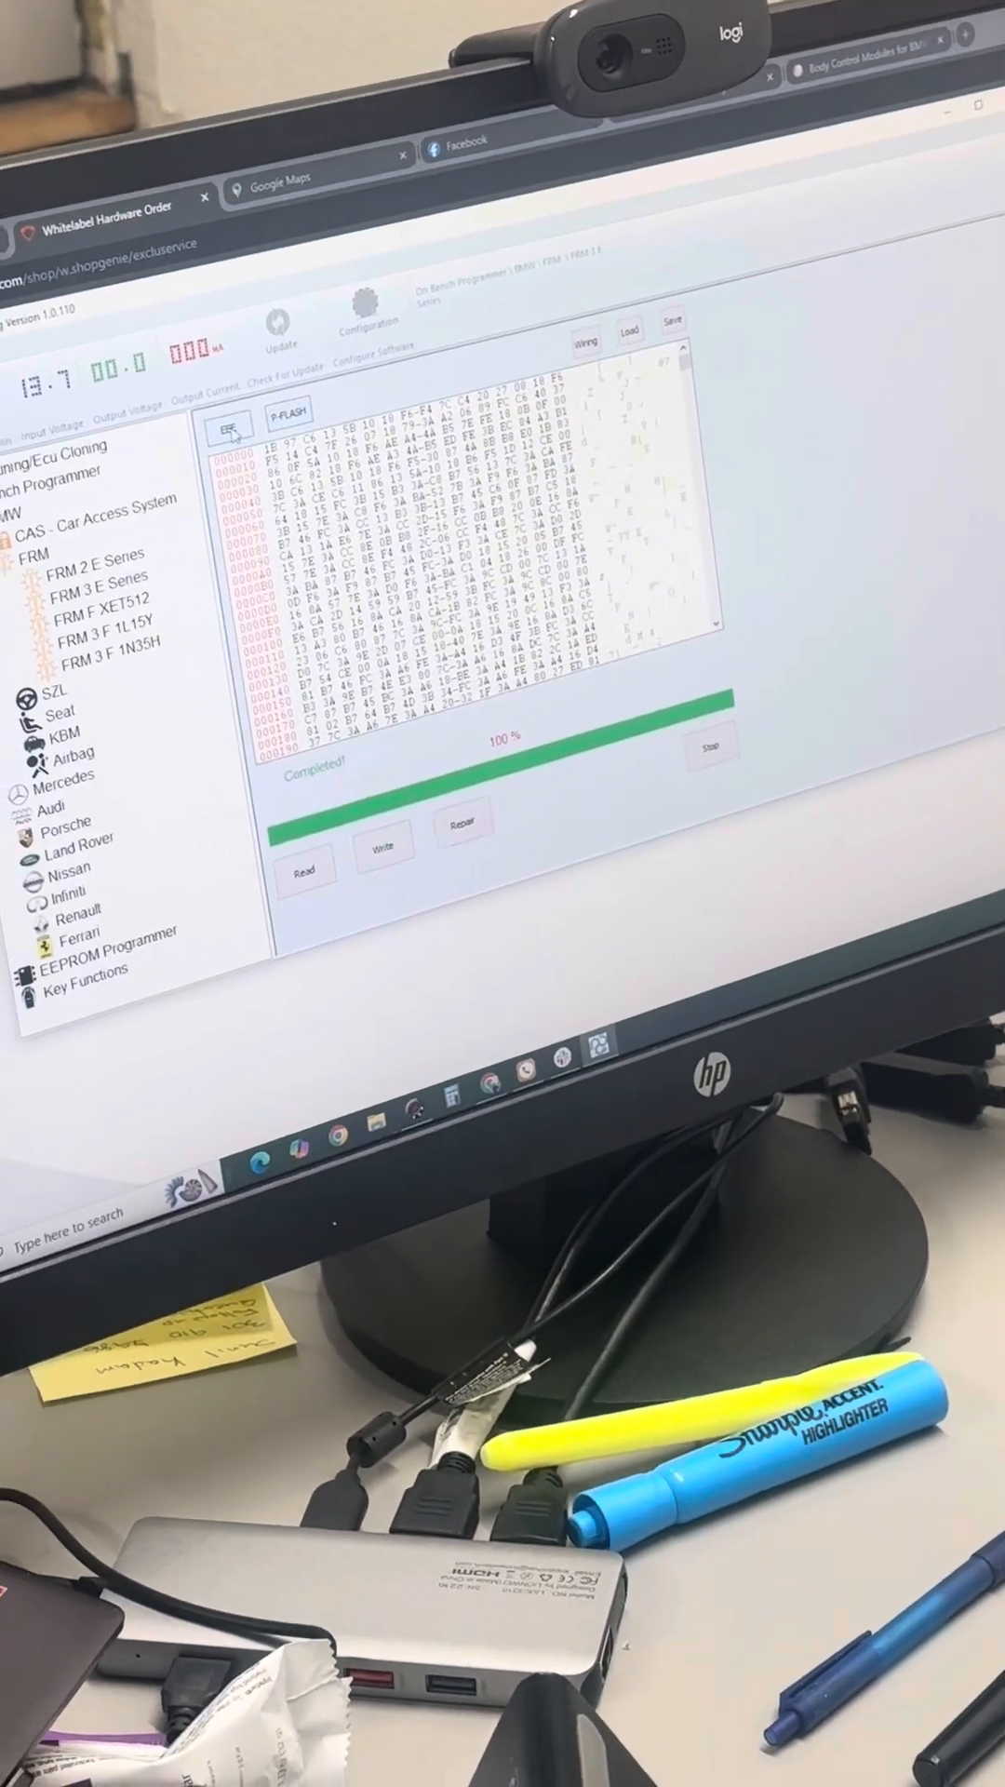
Re-read the repaired EEE memory and save it as the Good EEPROM backup file.
{"action": "left_click", "coordinate": [304, 858]}
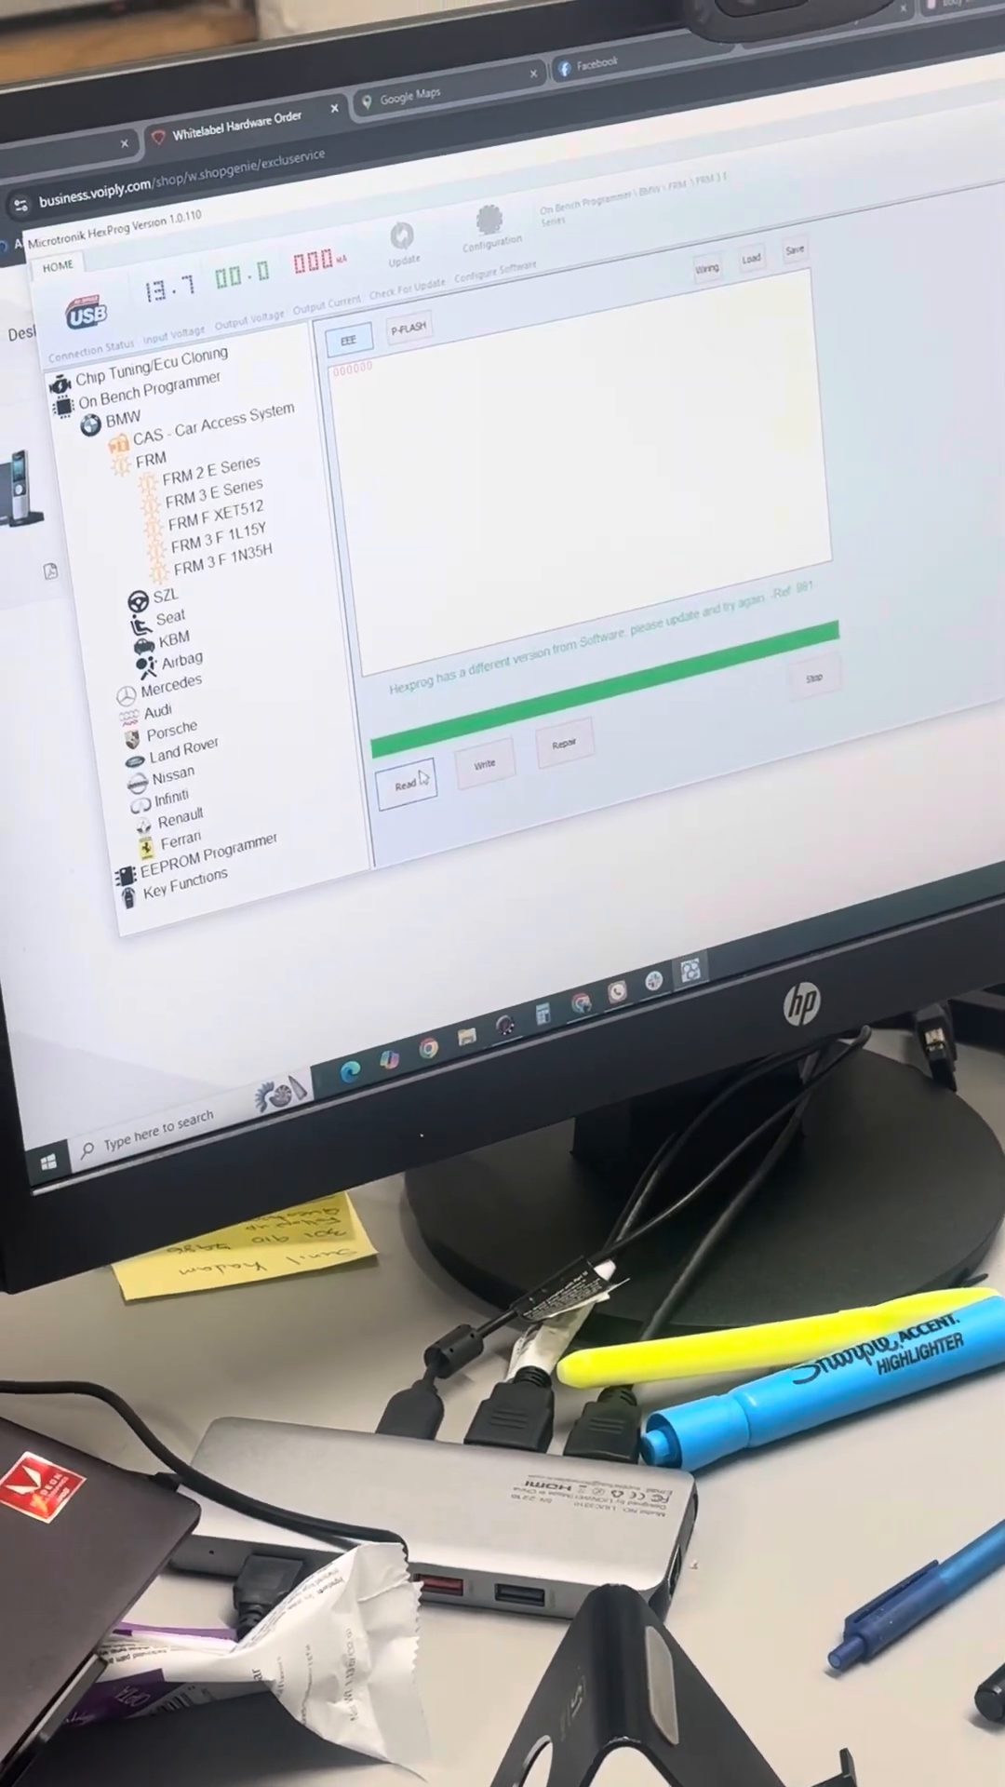
{"action": "left_click", "coordinate": [406, 791]}
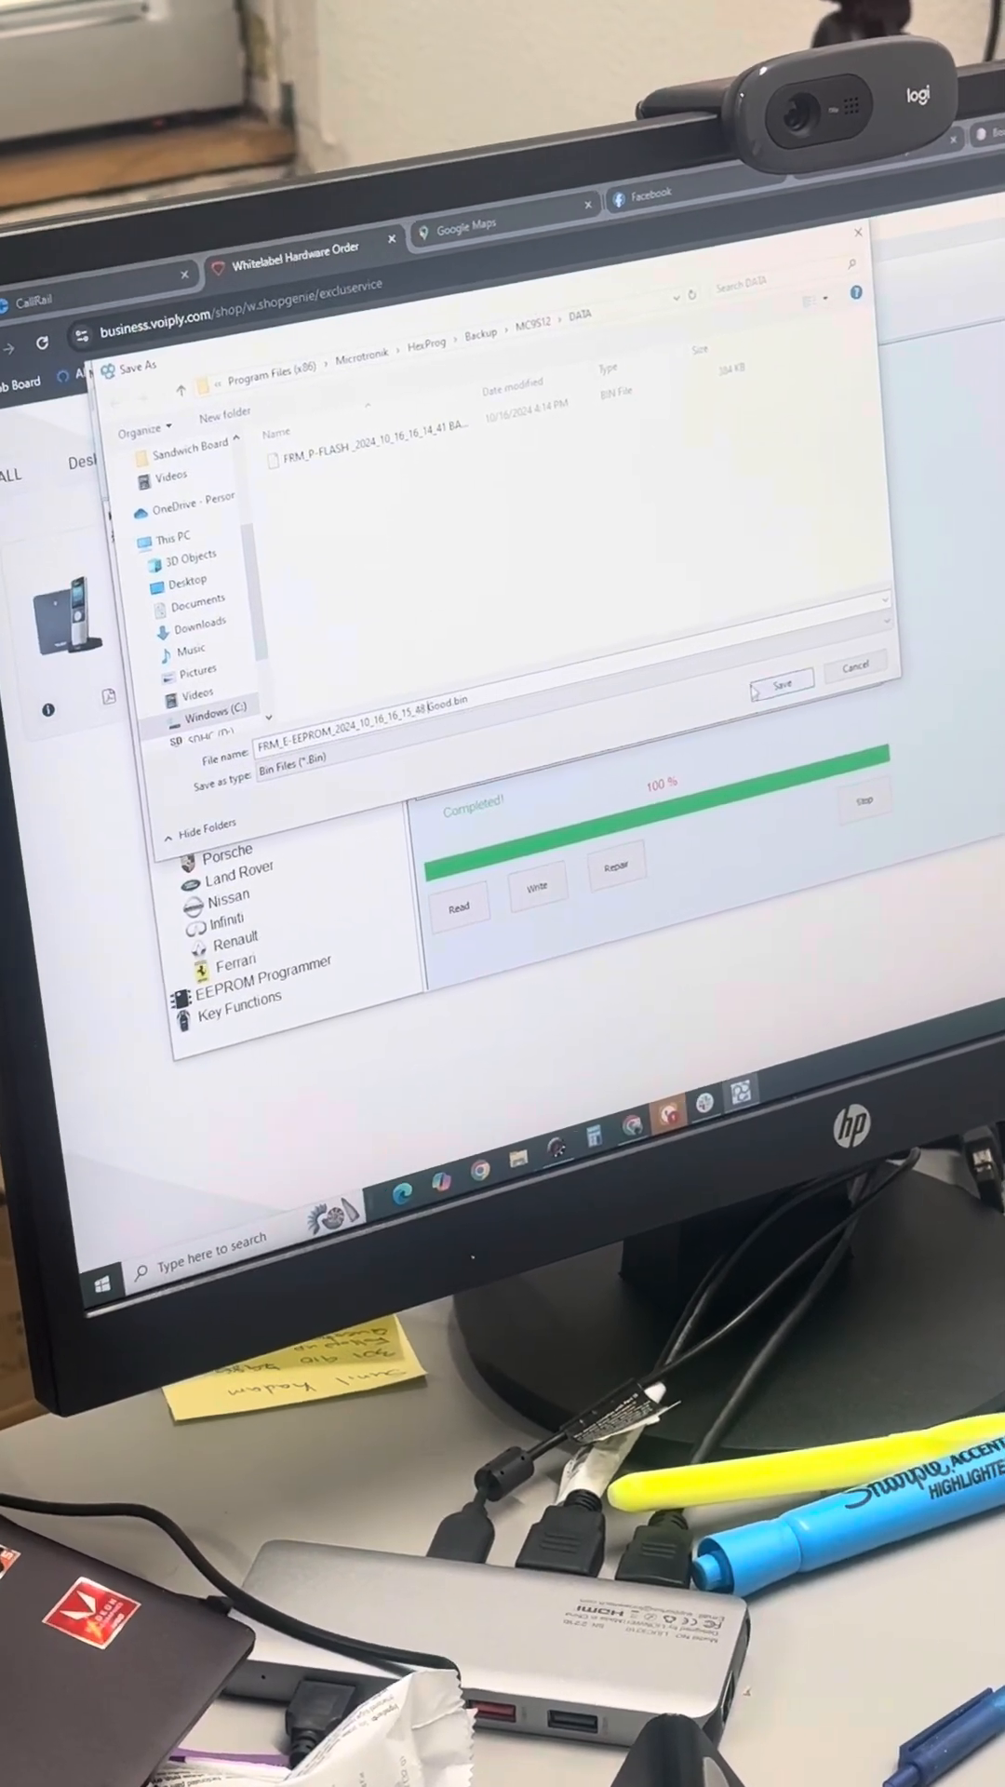
{"action": "left_click", "coordinate": [781, 685]}
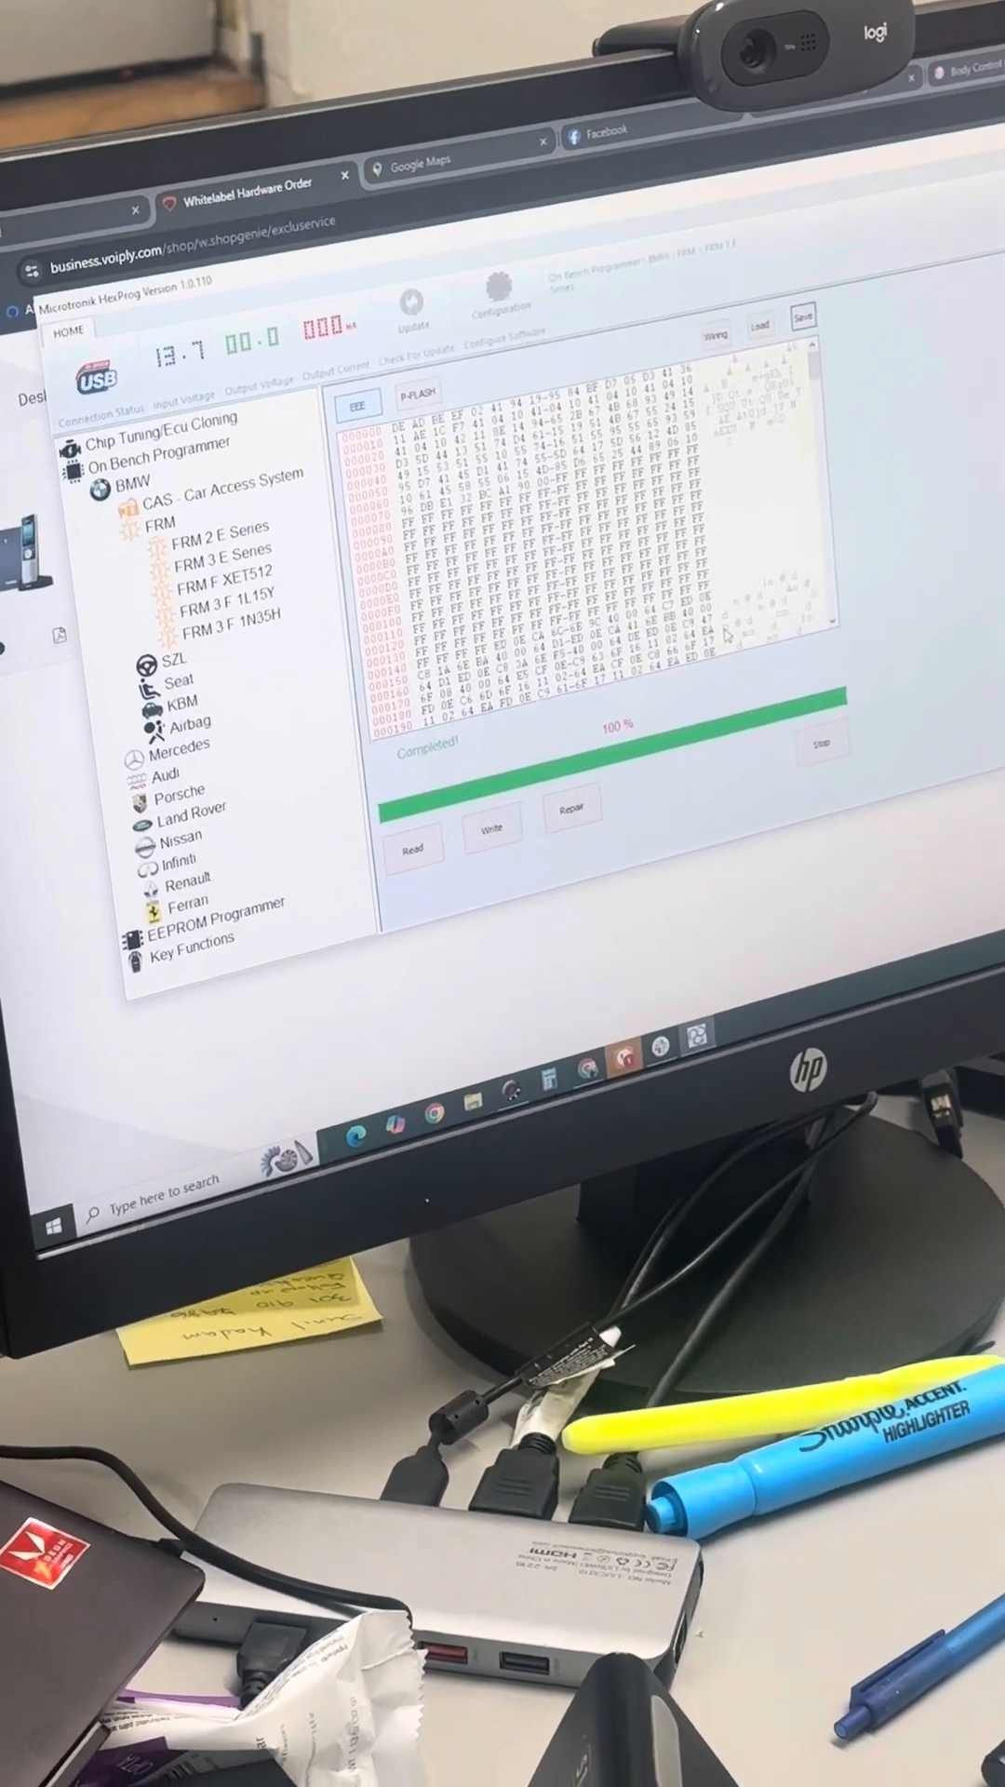